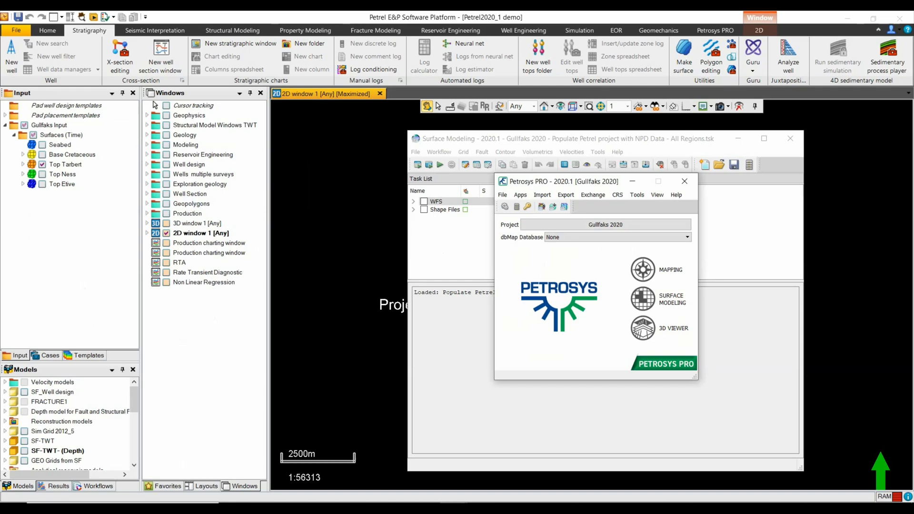
Open the Surface Modeling workflow 'Populate Petrel project with NPD Data - All Regions'
click(685, 181)
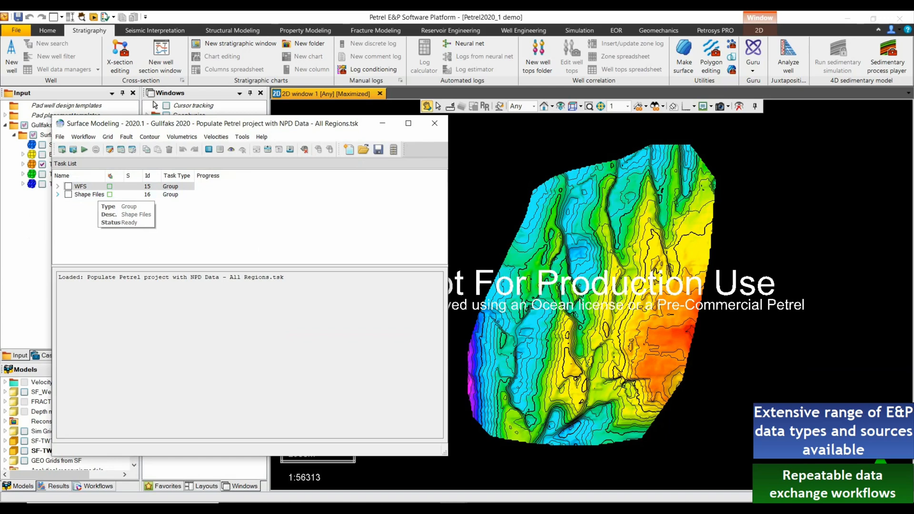
Expand Shape Files and License Blocks, then open the Equinor task's Spatial Data Translator settings
click(56, 194)
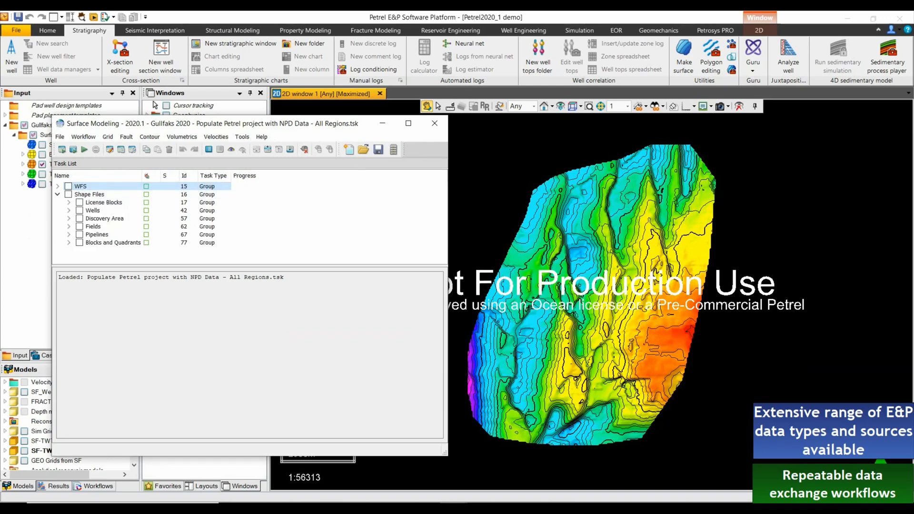
click(68, 202)
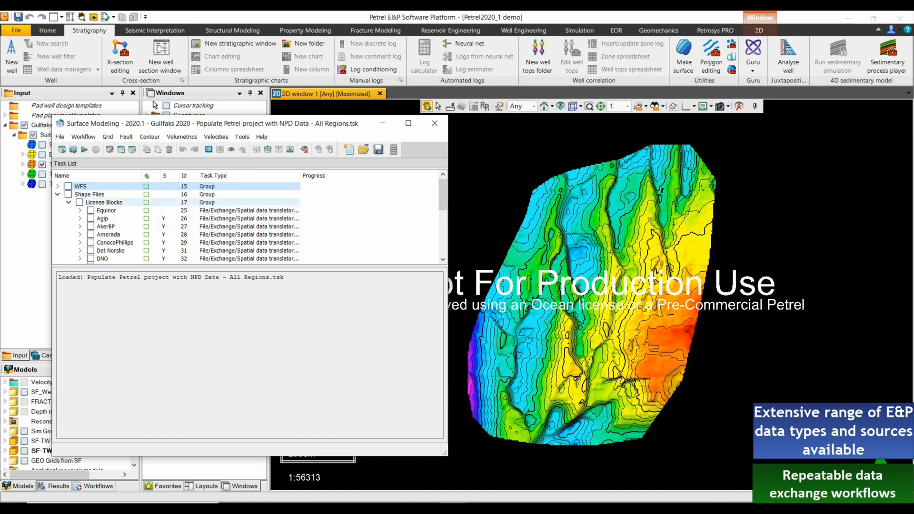
click(106, 210)
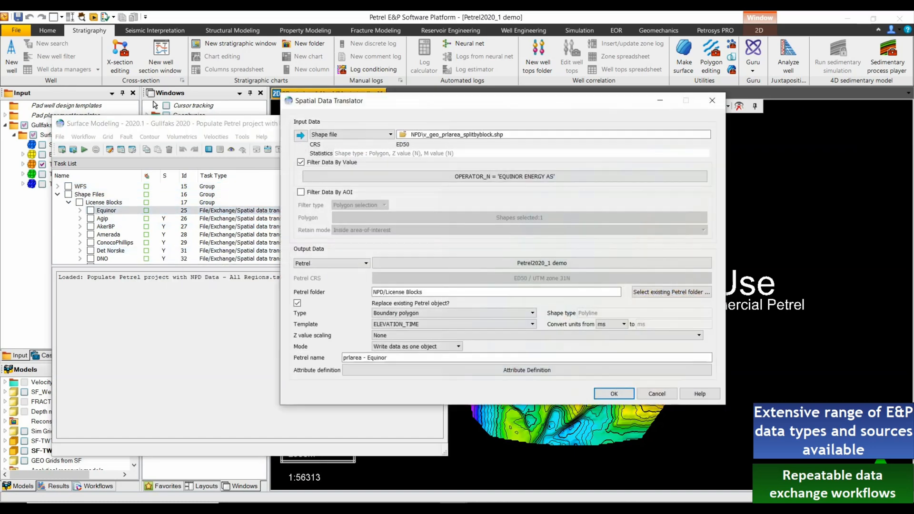
Review the Equinor input shapefile name and close the translator settings with OK
double_click(461, 134)
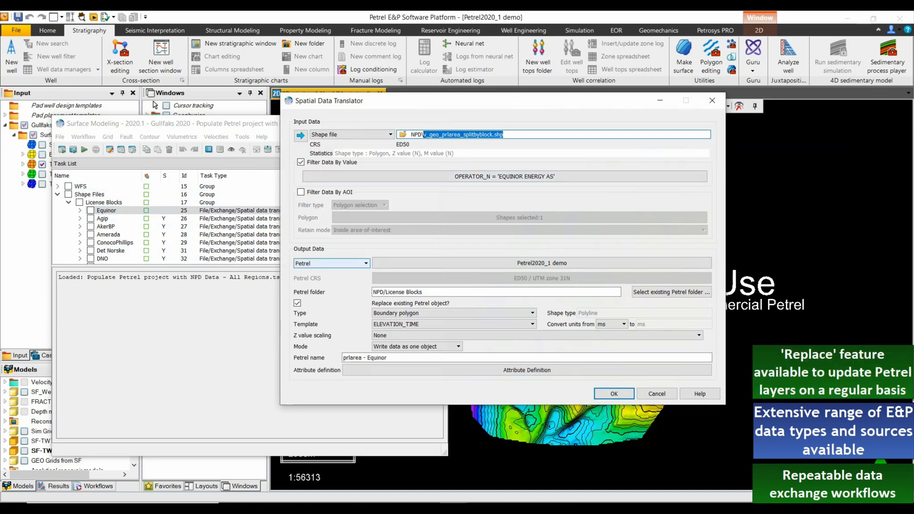
click(614, 394)
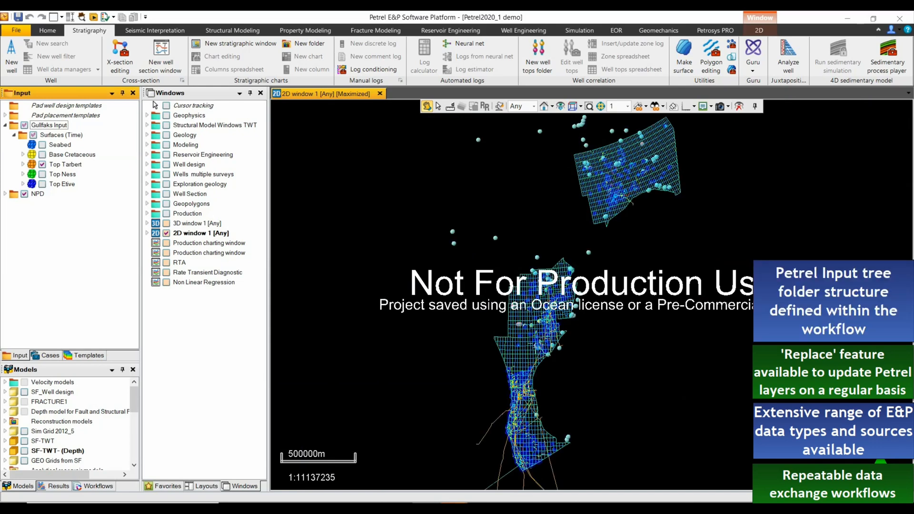
Hide the NPD layers and open the prlarea - Equinor attribute spreadsheet
click(5, 194)
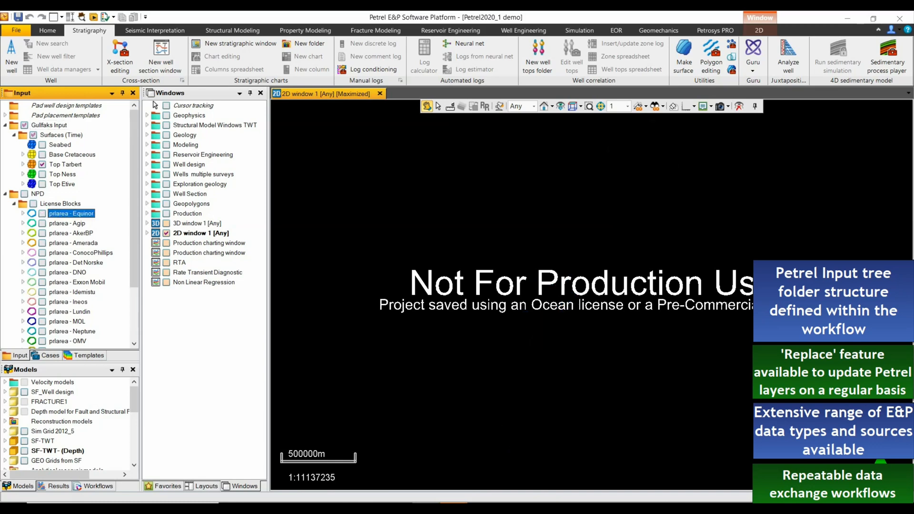
right_click(71, 213)
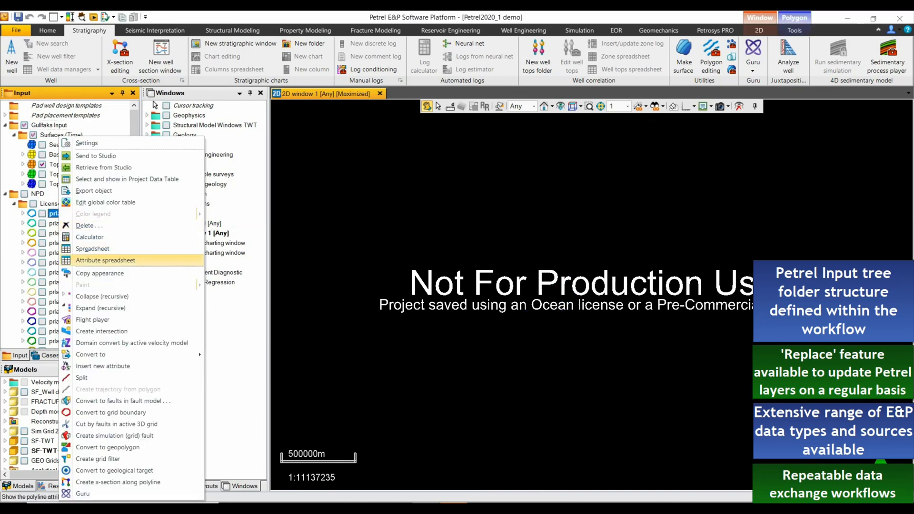
click(104, 260)
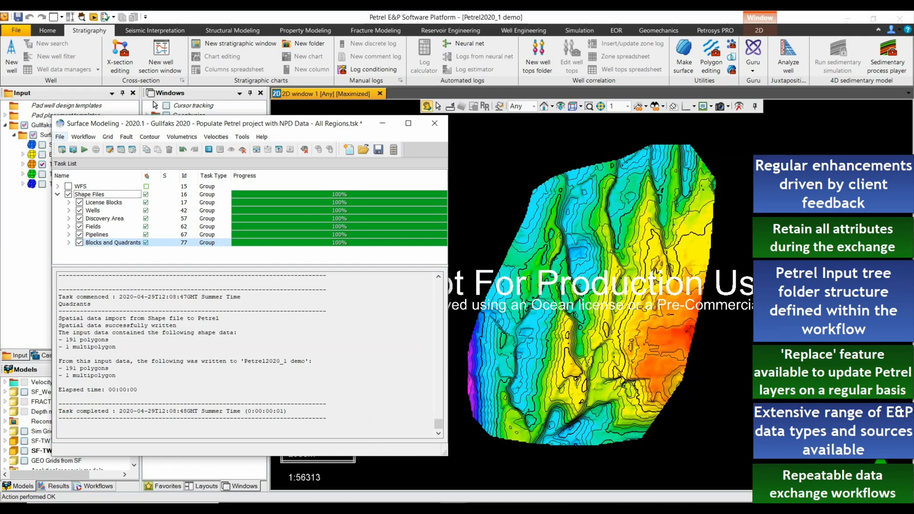
Load the recent 'NPD Data - User-defined polygon' task, expand Shape Files, and return to Petrel
click(60, 137)
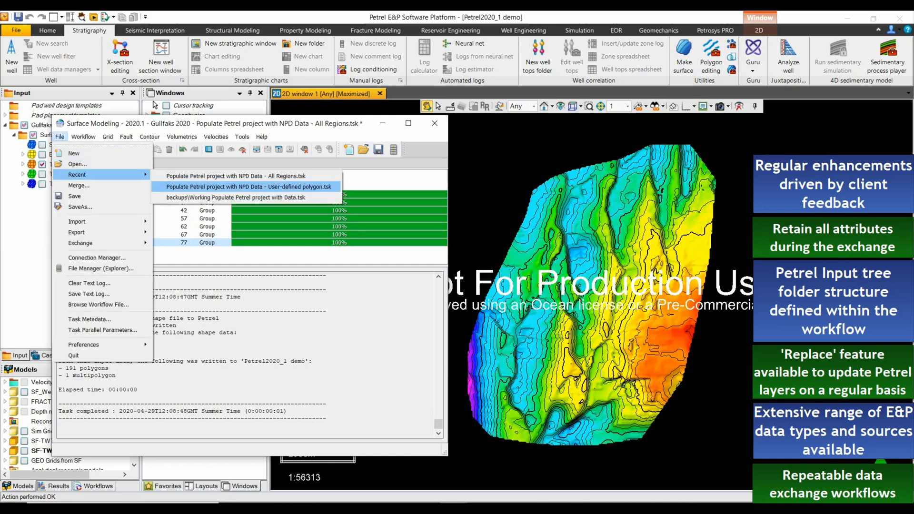
click(250, 187)
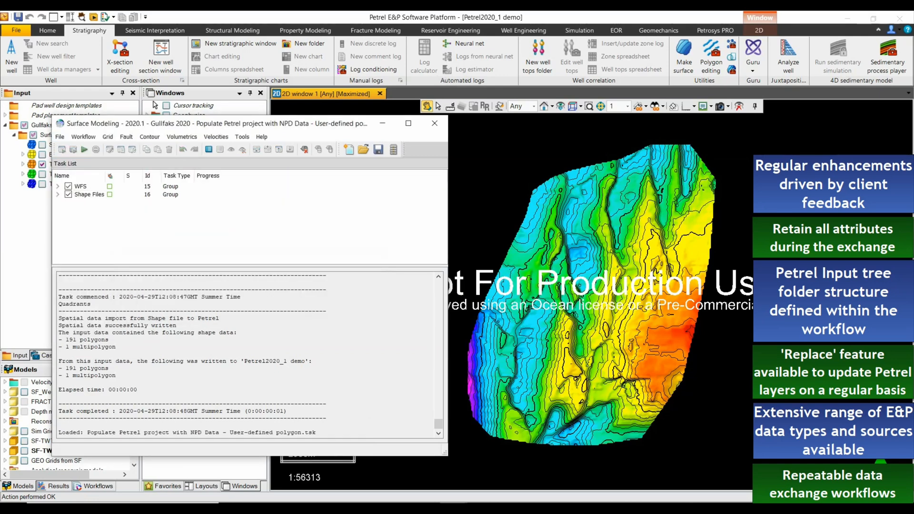
click(57, 194)
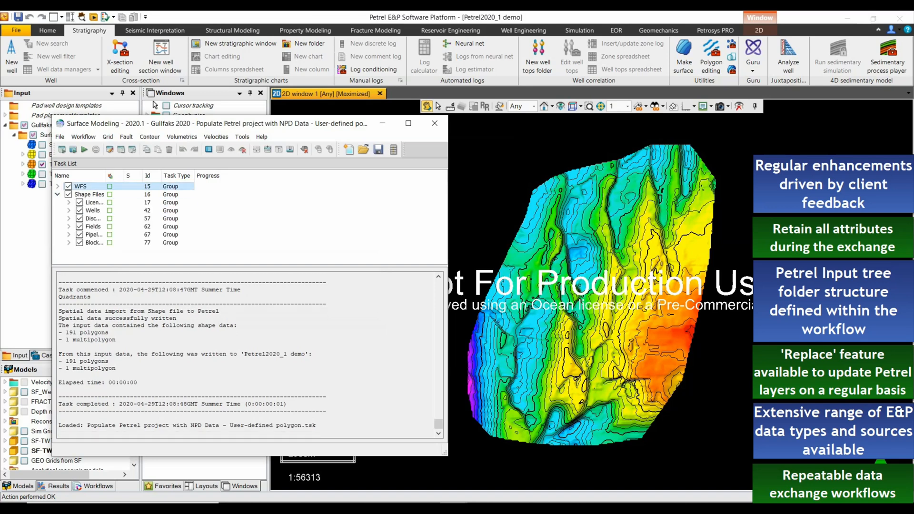
click(57, 202)
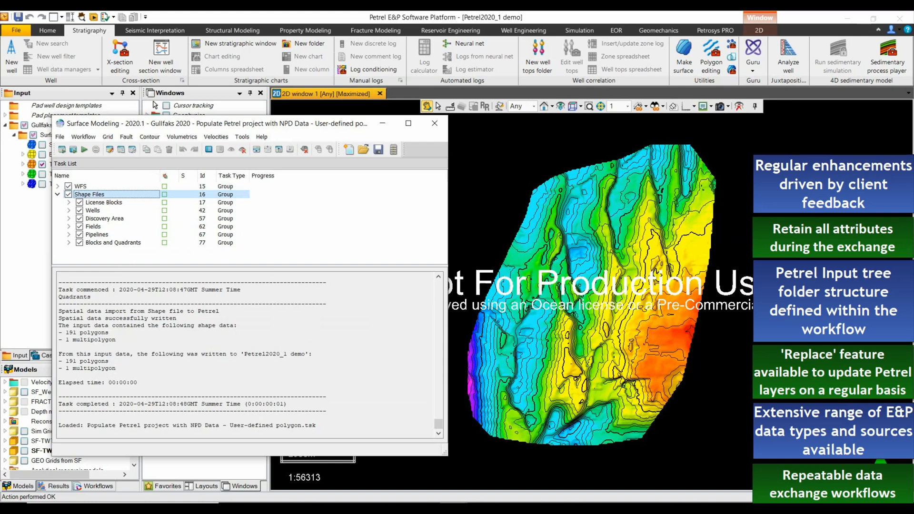
click(434, 123)
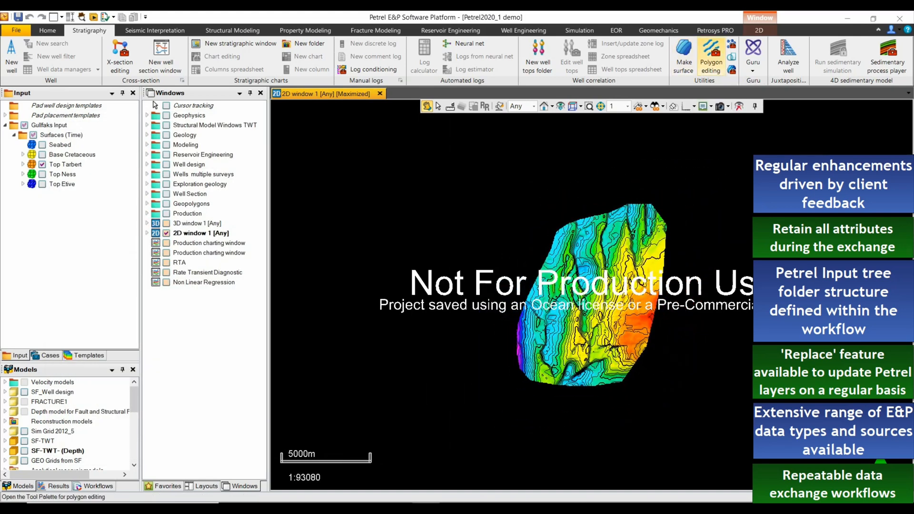
Draw a rectangular polygon around the surface and rename it 'My Gullfaks'
click(711, 55)
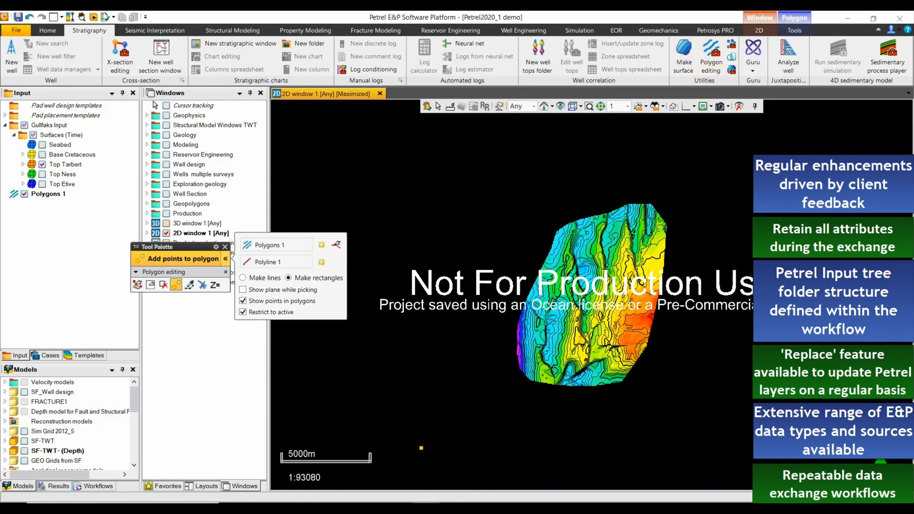
double_click(48, 193)
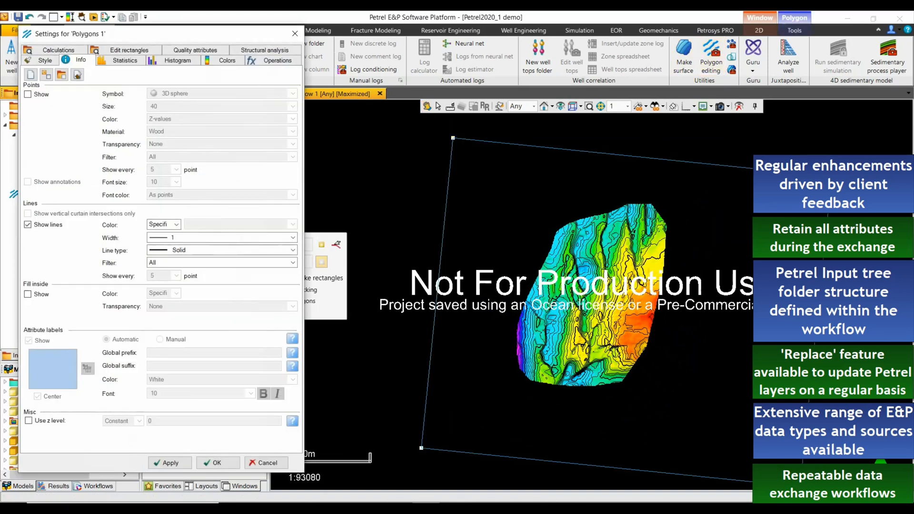
click(76, 60)
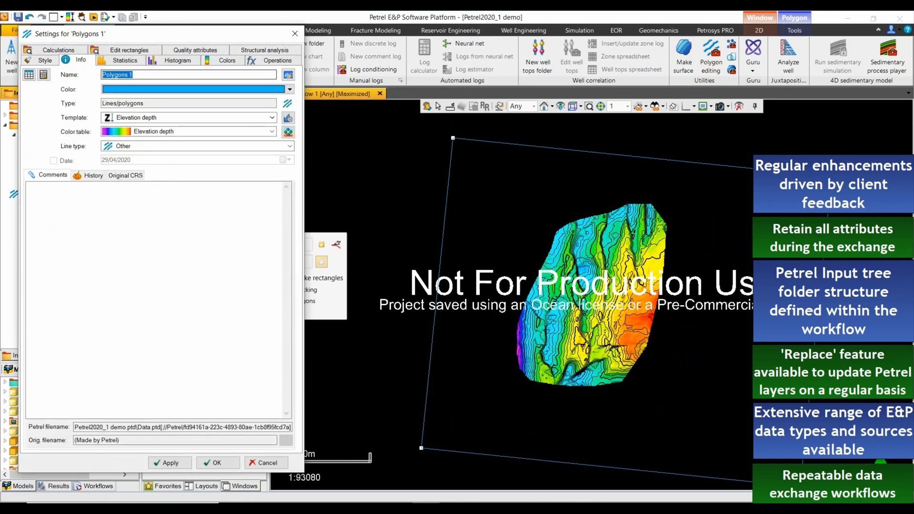
text(My Gullfaks)
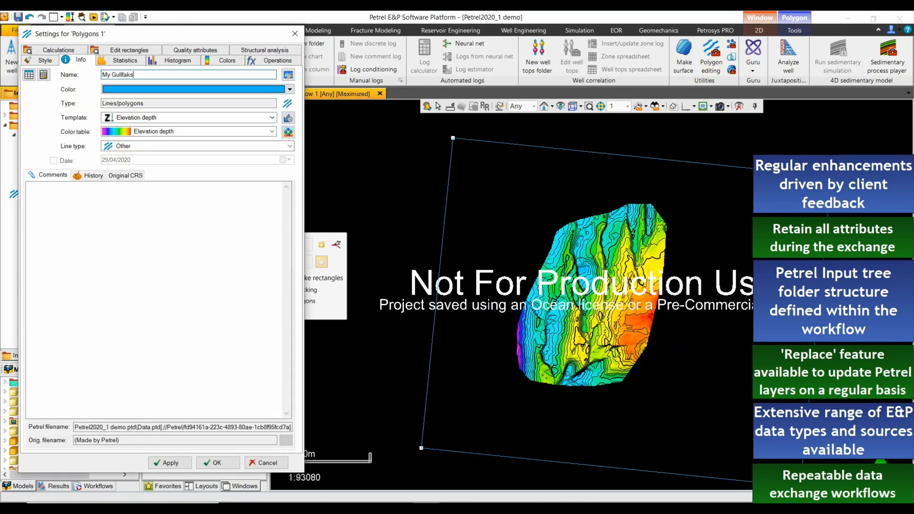
click(217, 463)
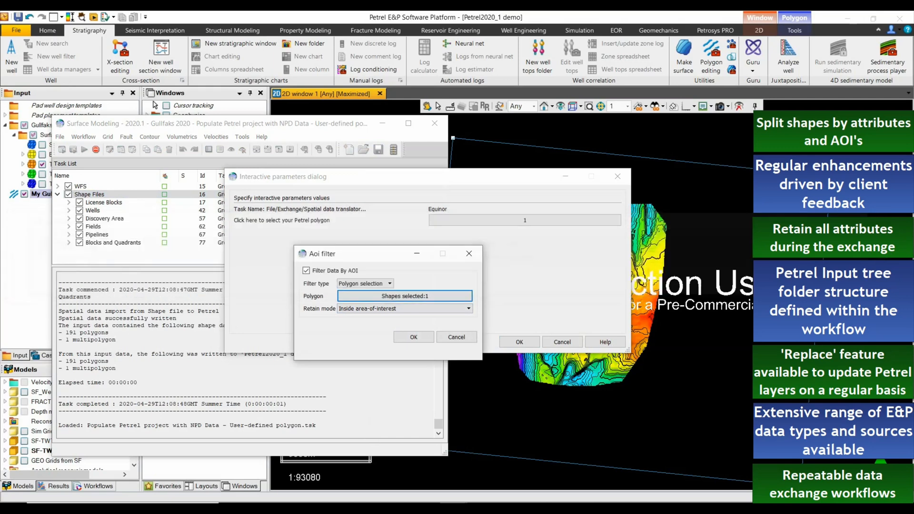
Select the My Gullfaks polygon with Aoi filter 'Inside area-of-interest' and confirm
click(413, 337)
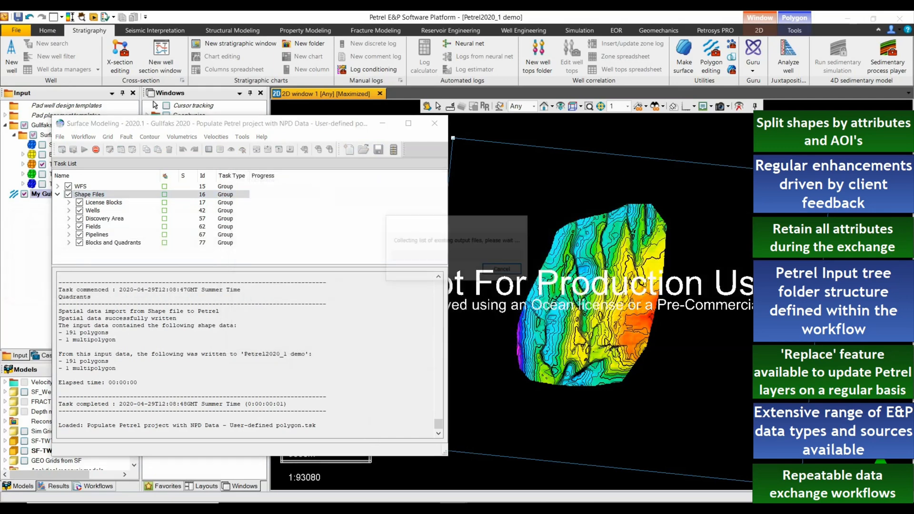